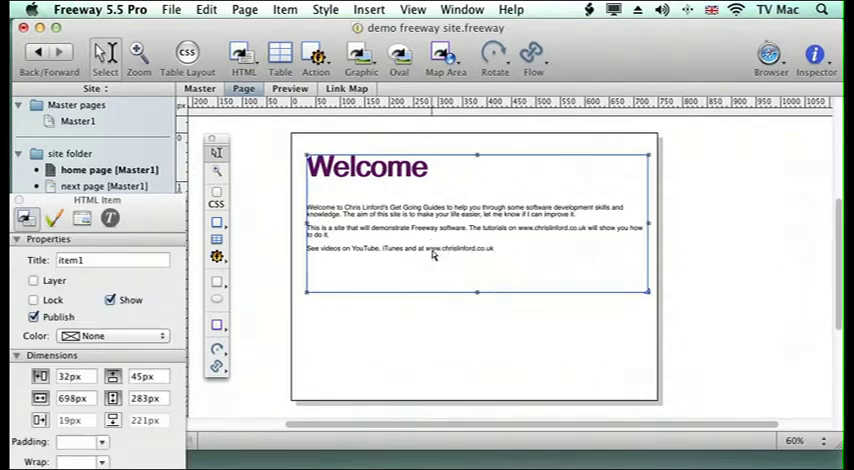
{"action": "double_click", "coordinate": [455, 247]}
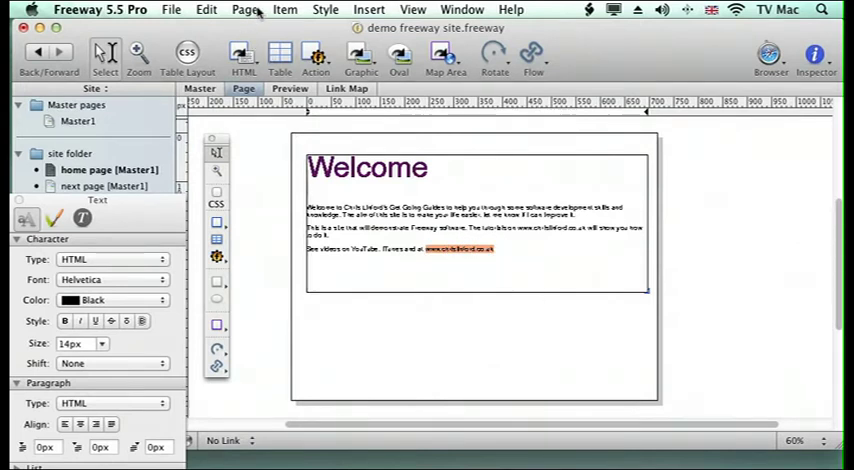
{"action": "left_click", "coordinate": [206, 9]}
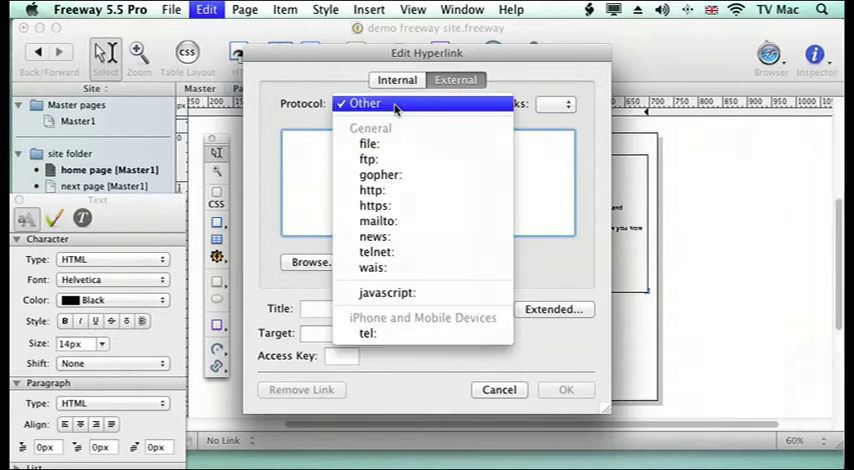
{"action": "mouse_move", "coordinate": [371, 190]}
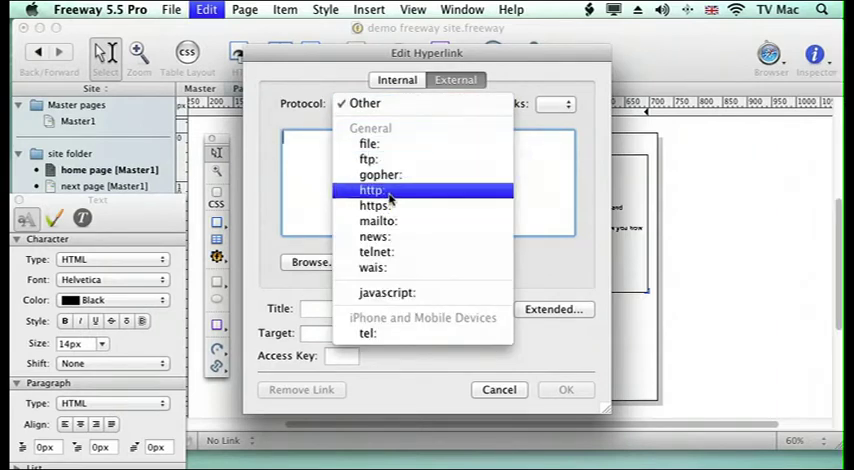
{"action": "left_click", "coordinate": [371, 190]}
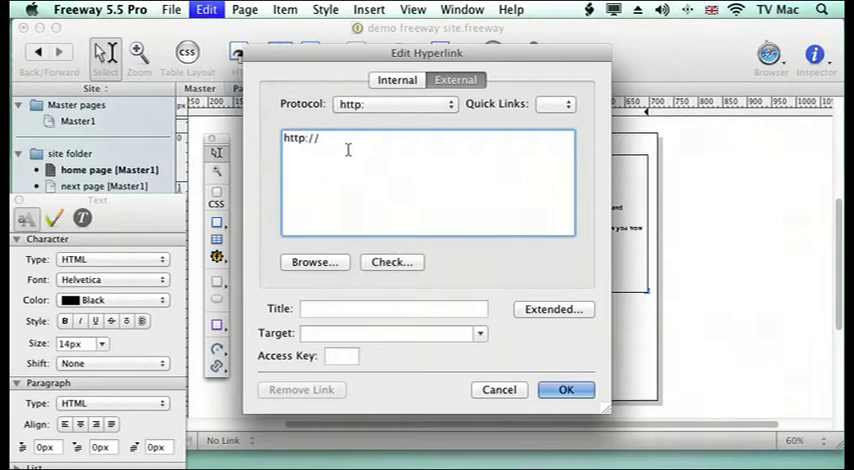
{"action": "type", "text": "www"}
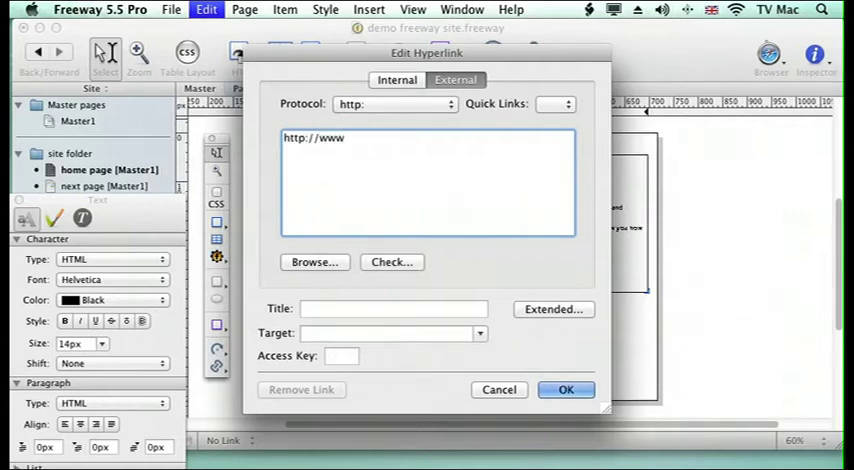
{"action": "type", "text": ".c"}
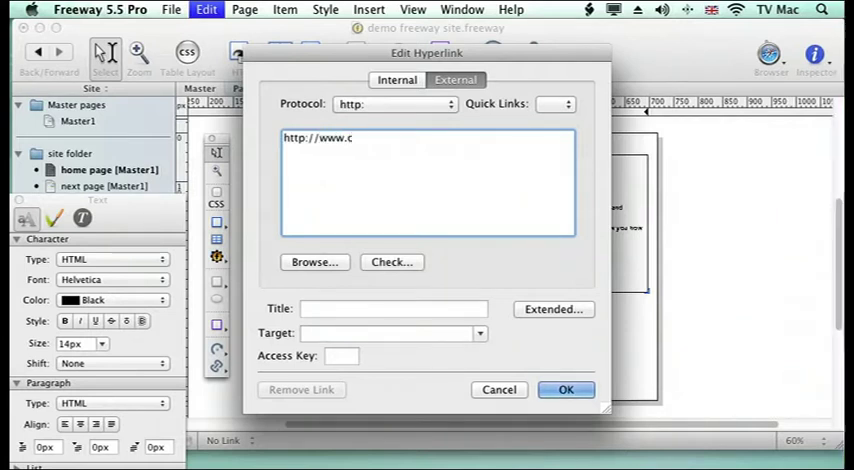
{"action": "type", "text": "hrislinf"}
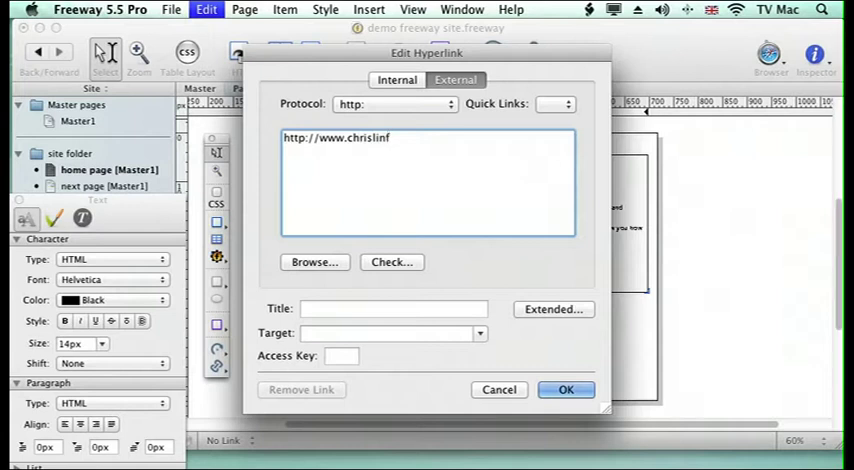
{"action": "type", "text": "ord.c"}
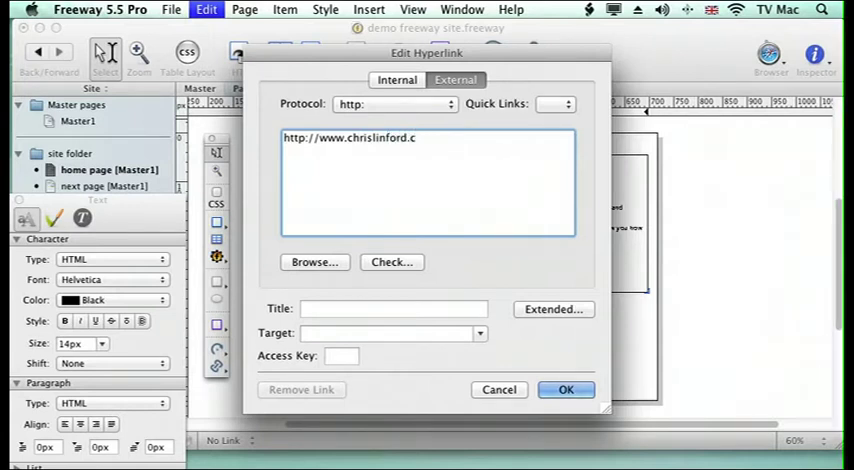
{"action": "type", "text": "o.uk"}
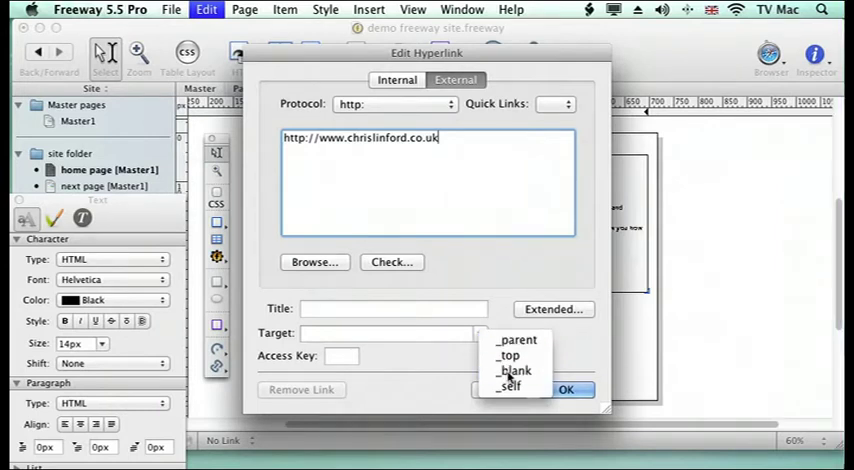
{"action": "left_click", "coordinate": [513, 371]}
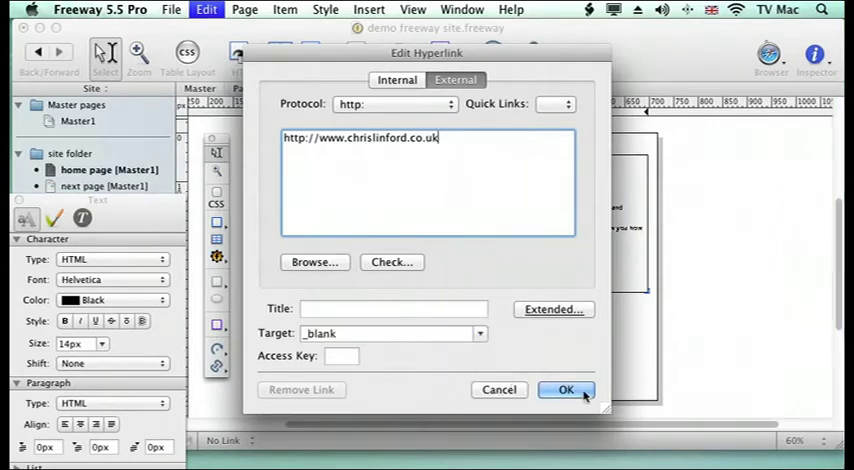
{"action": "left_click", "coordinate": [565, 389]}
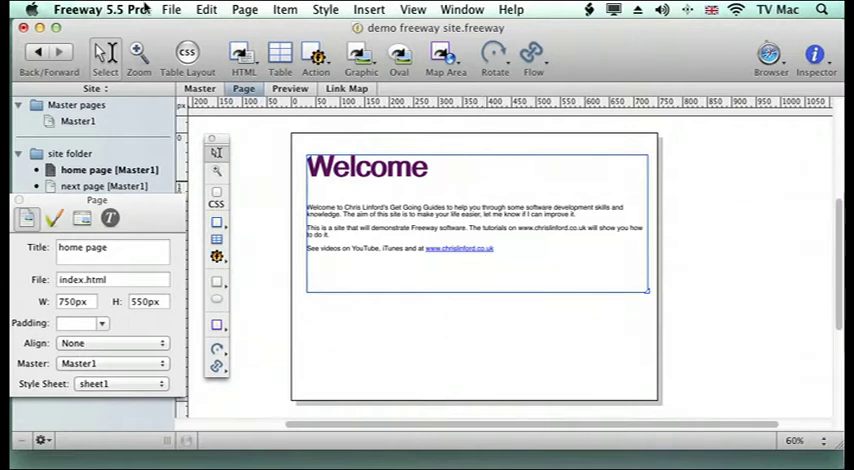
Step: Preview the home page in Firefox from the File menu
{"action": "left_click", "coordinate": [170, 9]}
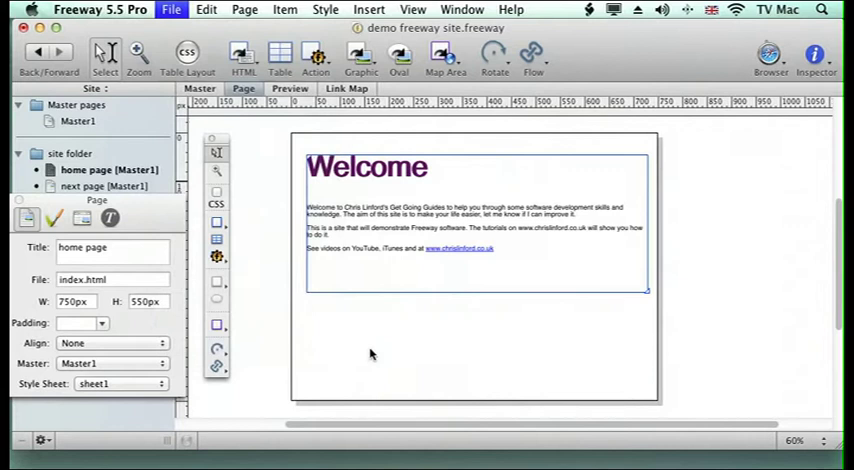
{"action": "left_click", "coordinate": [770, 57]}
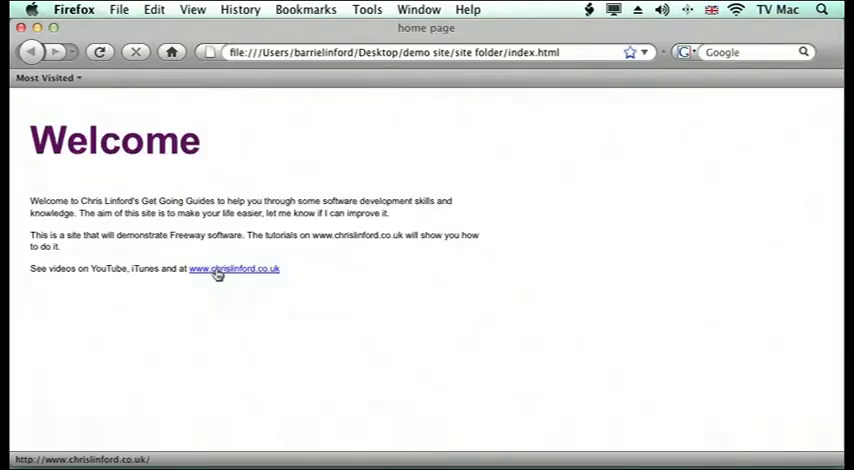
{"action": "left_click", "coordinate": [234, 268]}
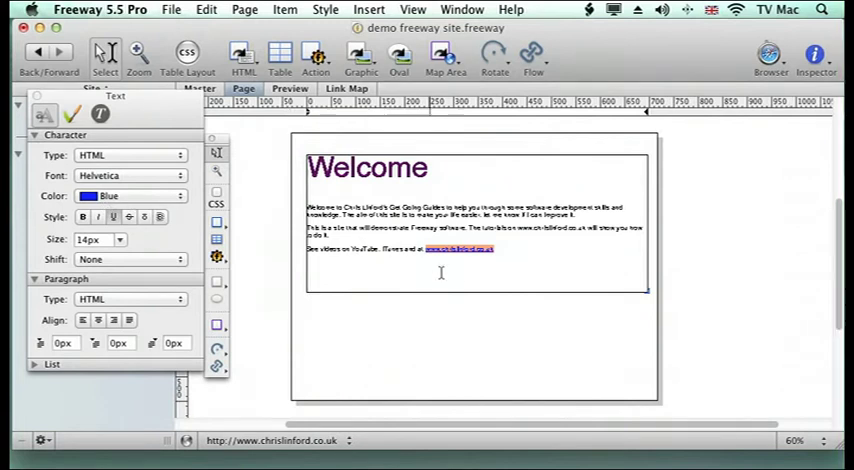
Step: Deselect the text and show the page's Background and Links settings in the Inspector
{"action": "left_click", "coordinate": [100, 114]}
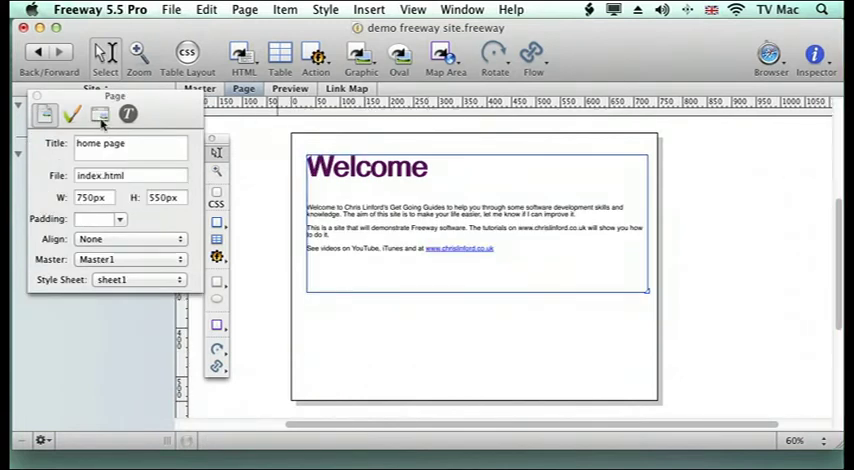
{"action": "left_click", "coordinate": [99, 114]}
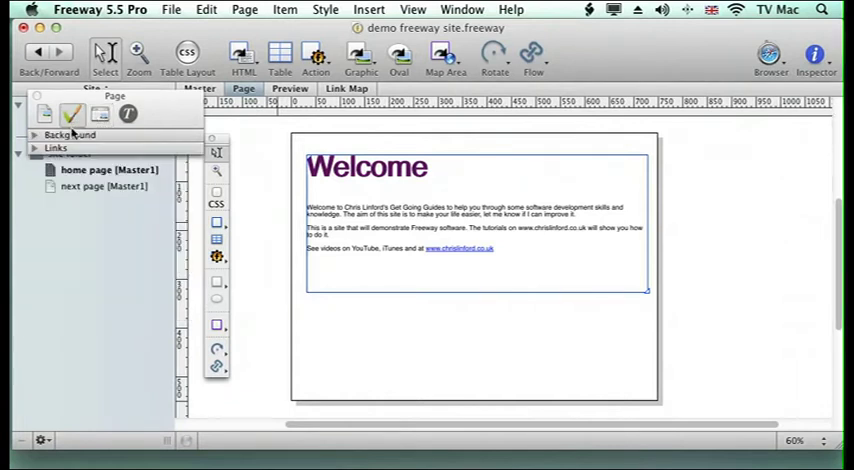
{"action": "left_click", "coordinate": [55, 147]}
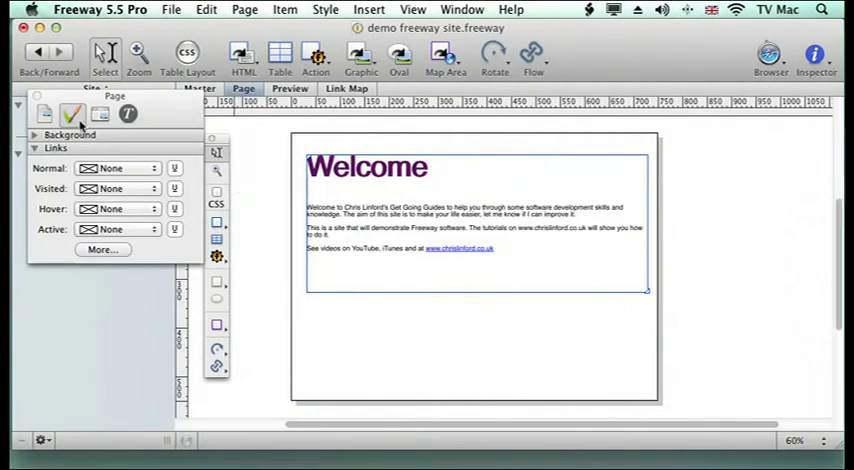
{"action": "left_click", "coordinate": [45, 113]}
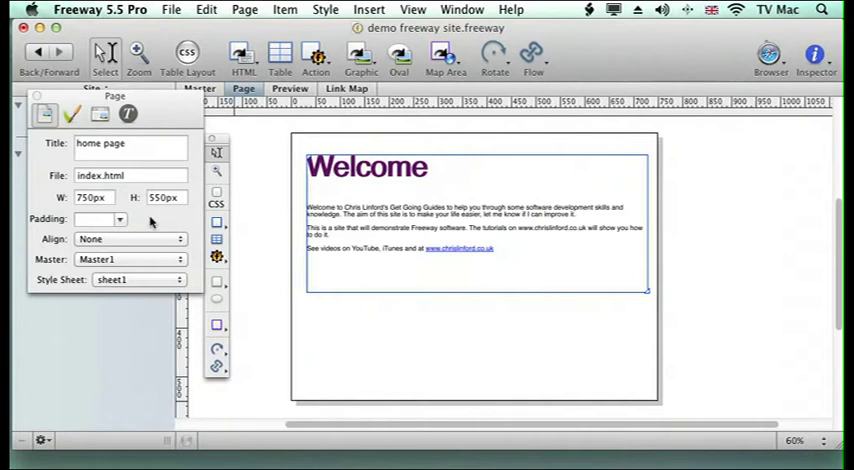
{"action": "left_click", "coordinate": [98, 114]}
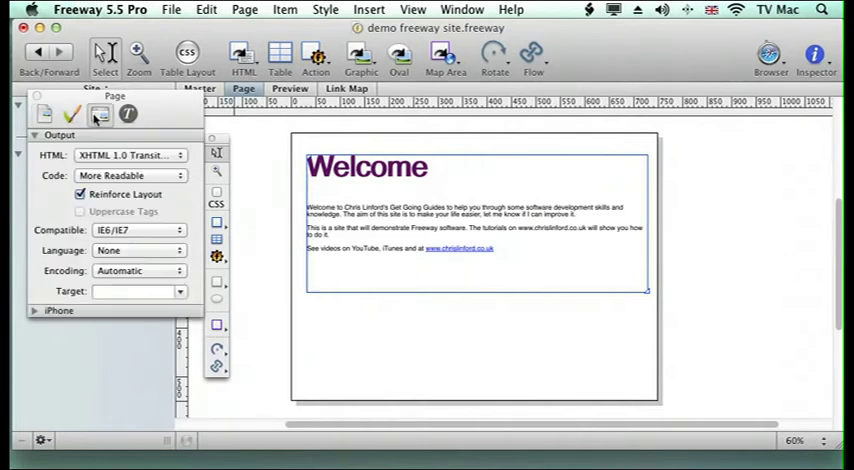
{"action": "left_click", "coordinate": [99, 114]}
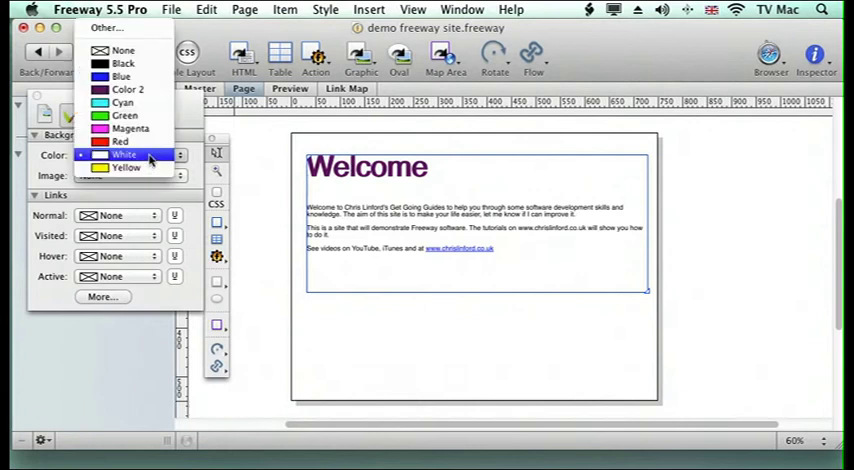
Step: Set the page background to Blue and normal links to White
{"action": "left_click", "coordinate": [120, 77]}
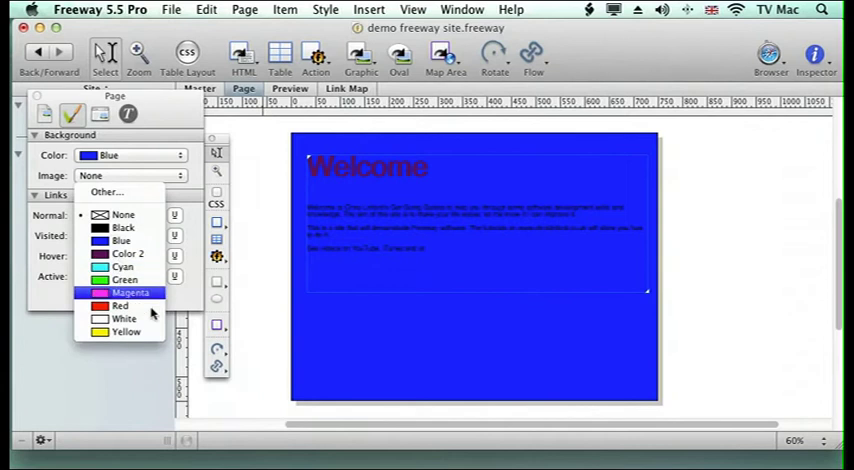
{"action": "left_click", "coordinate": [124, 318]}
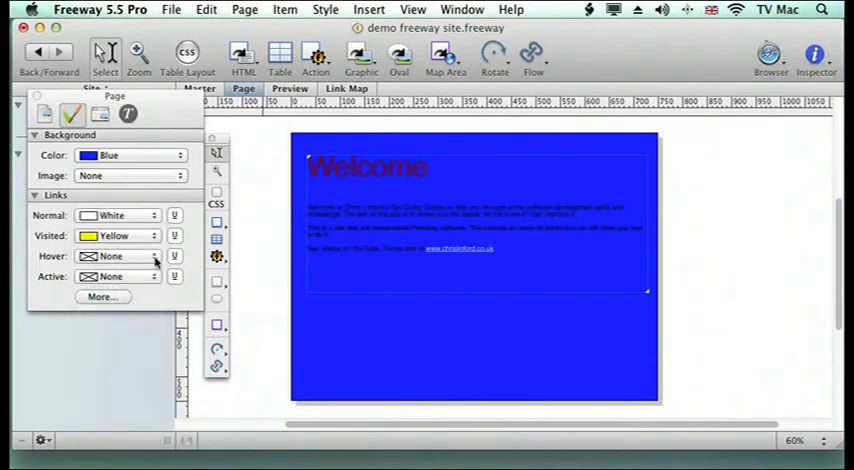
Step: Set the hover link colour to custom pale pink FFCCFF
{"action": "left_click", "coordinate": [130, 256]}
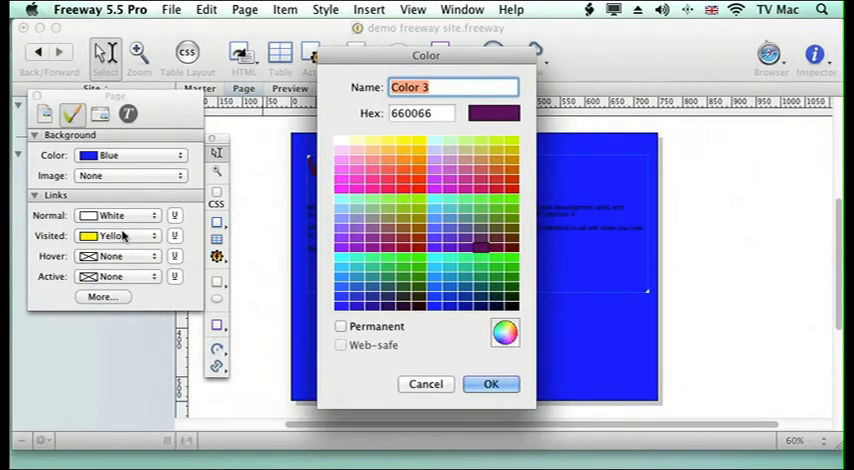
{"action": "left_click", "coordinate": [342, 150]}
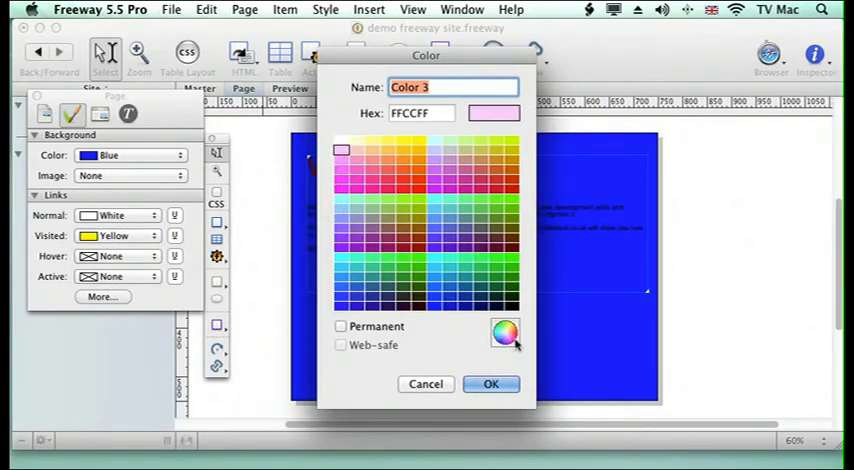
{"action": "left_click", "coordinate": [491, 384]}
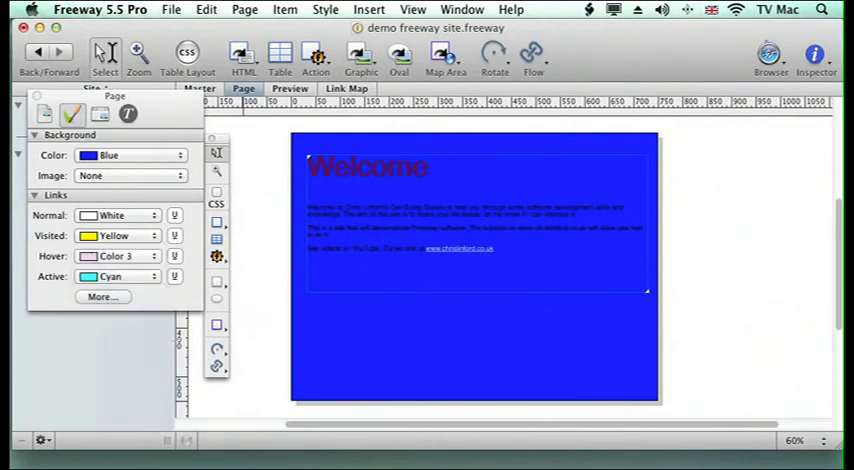
{"action": "mouse_move", "coordinate": [262, 318]}
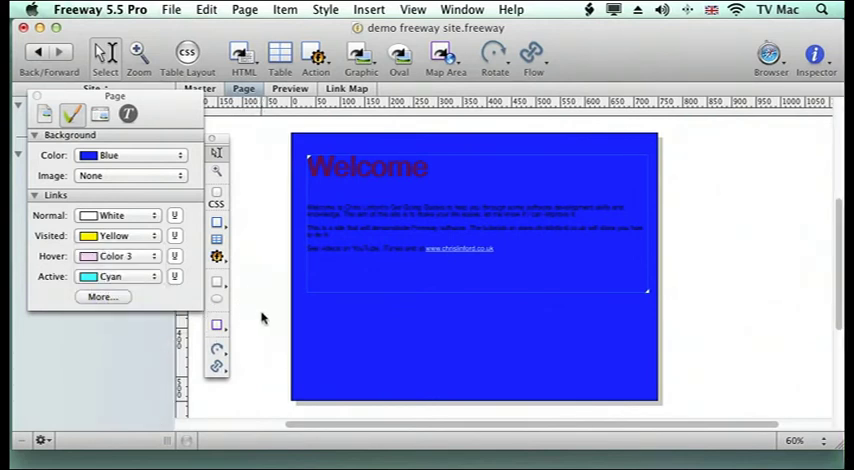
{"action": "left_click", "coordinate": [170, 9]}
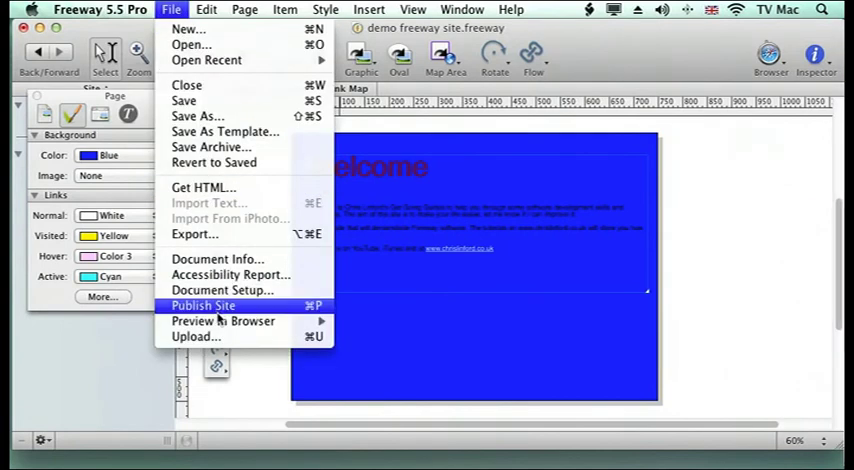